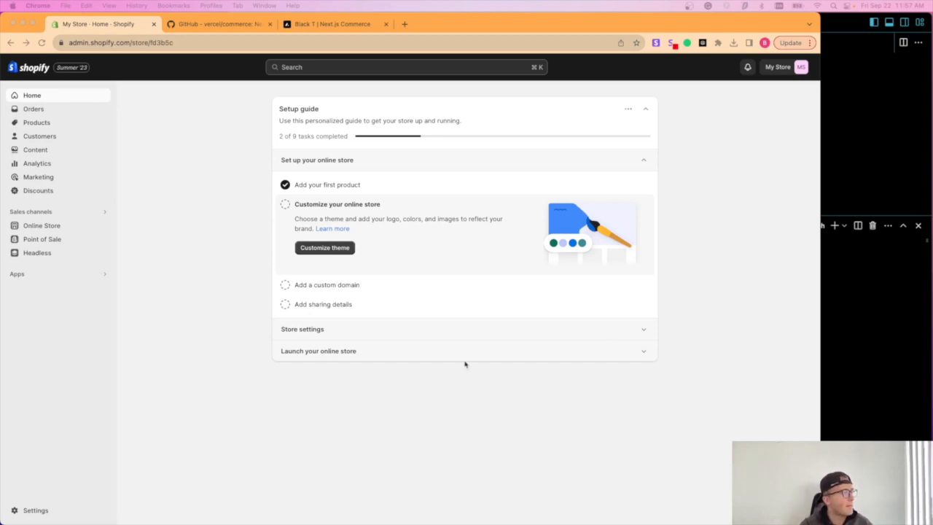
{"action": "mouse_move", "coordinate": [135, 225]}
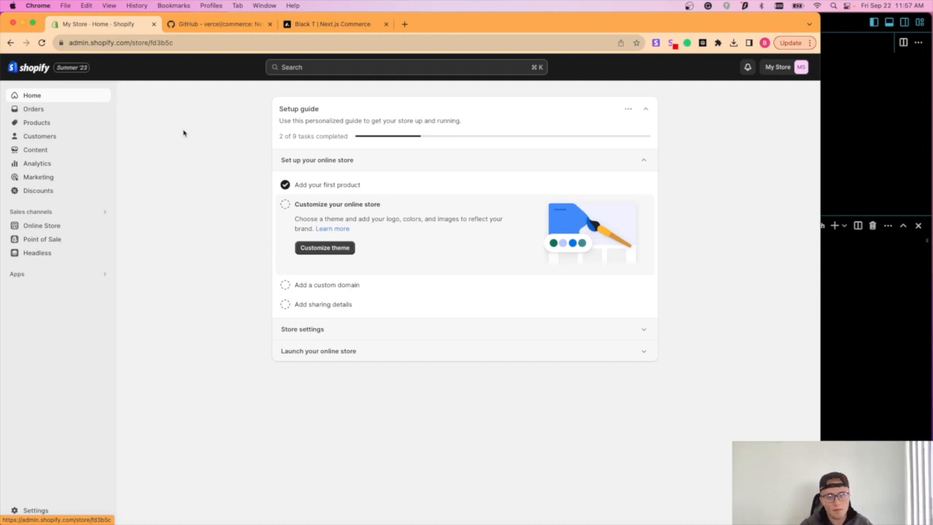
{"action": "mouse_move", "coordinate": [189, 131]}
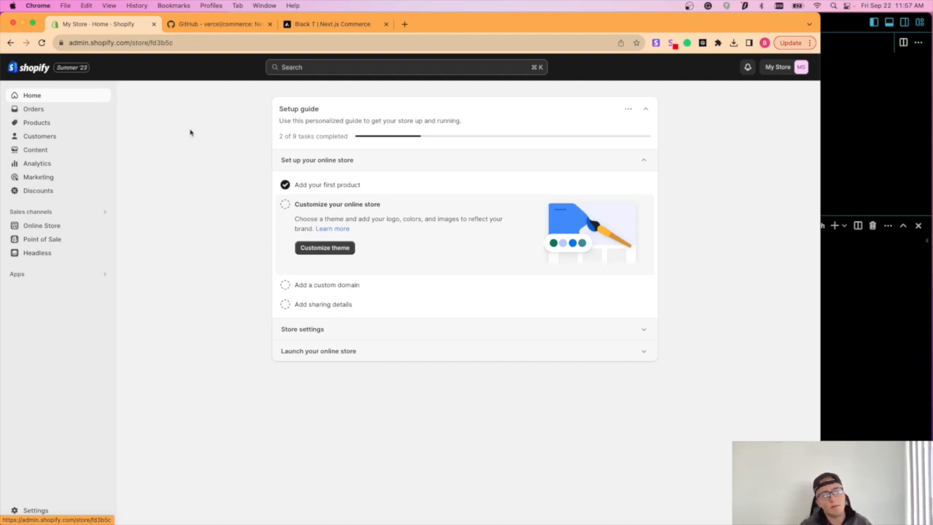
{"action": "mouse_move", "coordinate": [159, 109]}
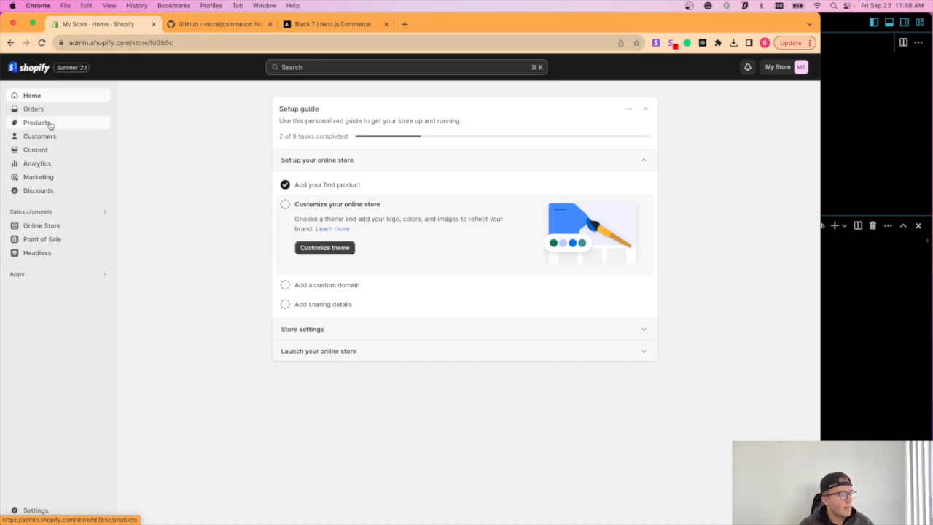
Step: Show the store's product list, check the Headless app is installed via a 'headless' search, and return to Products
{"action": "left_click", "coordinate": [38, 123]}
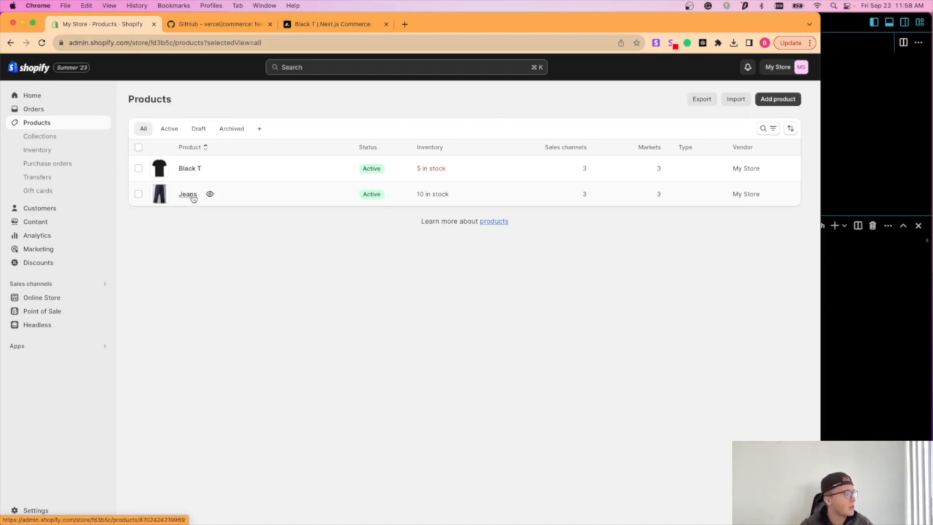
{"action": "mouse_move", "coordinate": [76, 344]}
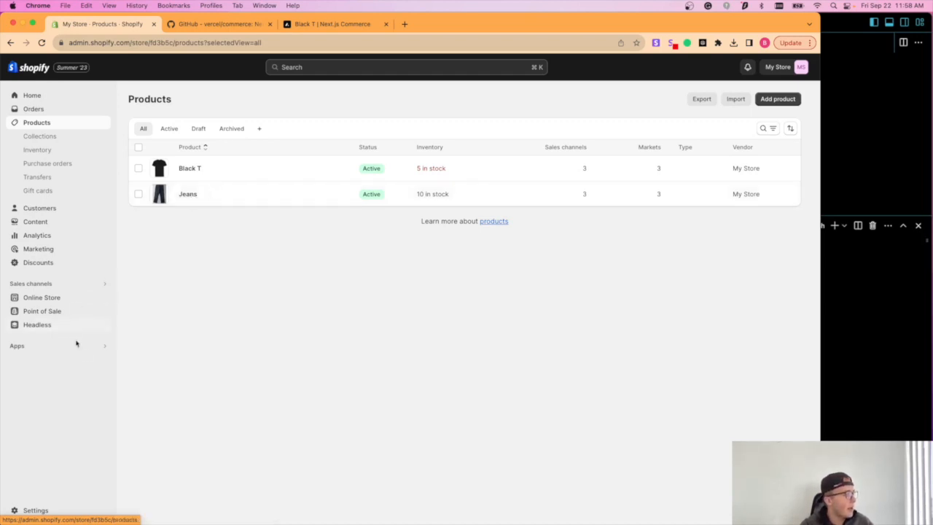
{"action": "mouse_move", "coordinate": [315, 273]}
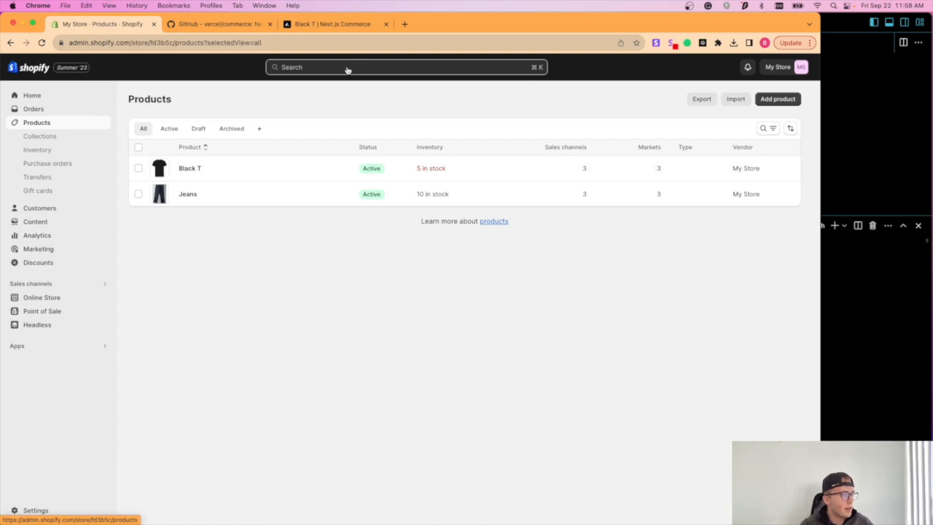
{"action": "type", "text": "haedle"}
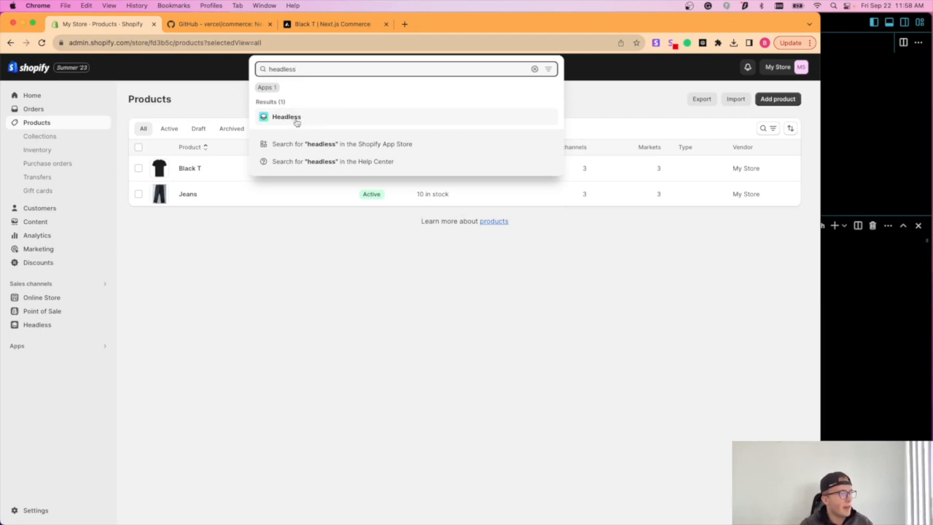
{"action": "left_click", "coordinate": [341, 144]}
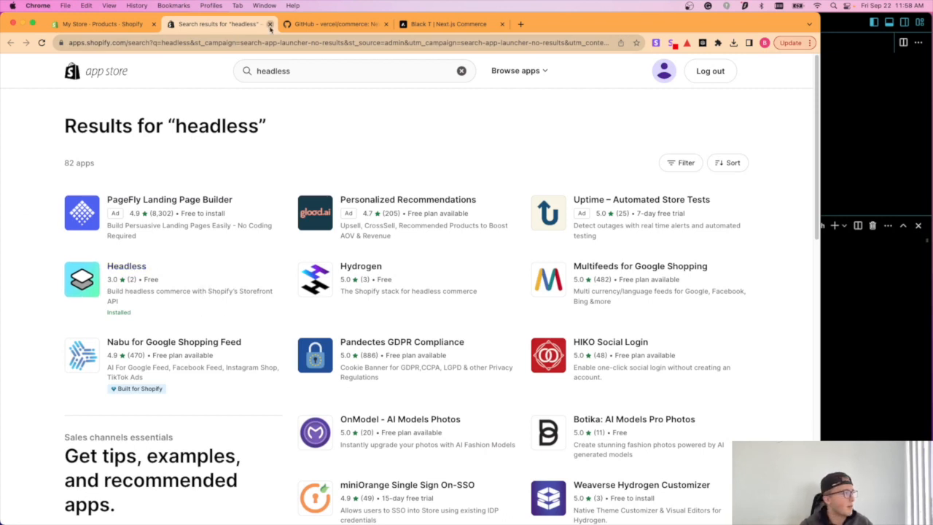
{"action": "left_click", "coordinate": [270, 23]}
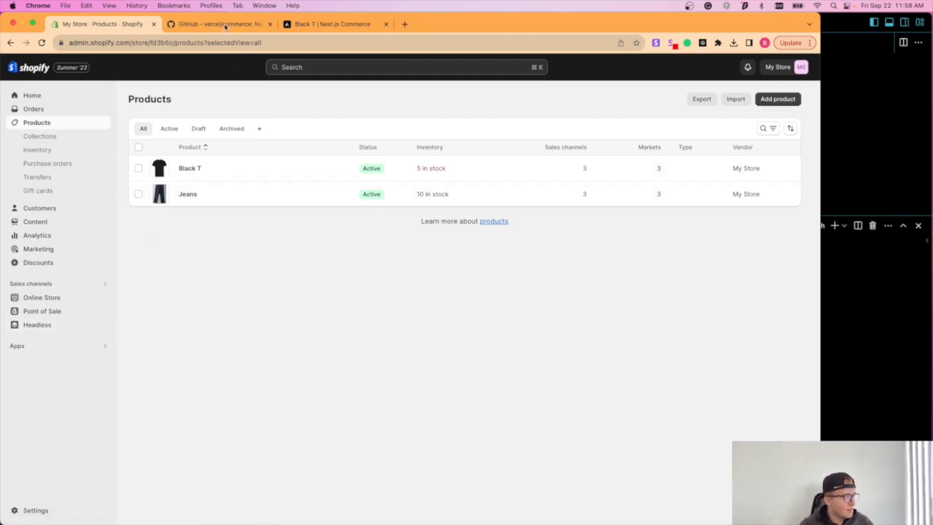
Step: View the vercel/commerce repository's file list and README on GitHub with the Code dropdown dismissed
{"action": "left_click", "coordinate": [219, 24]}
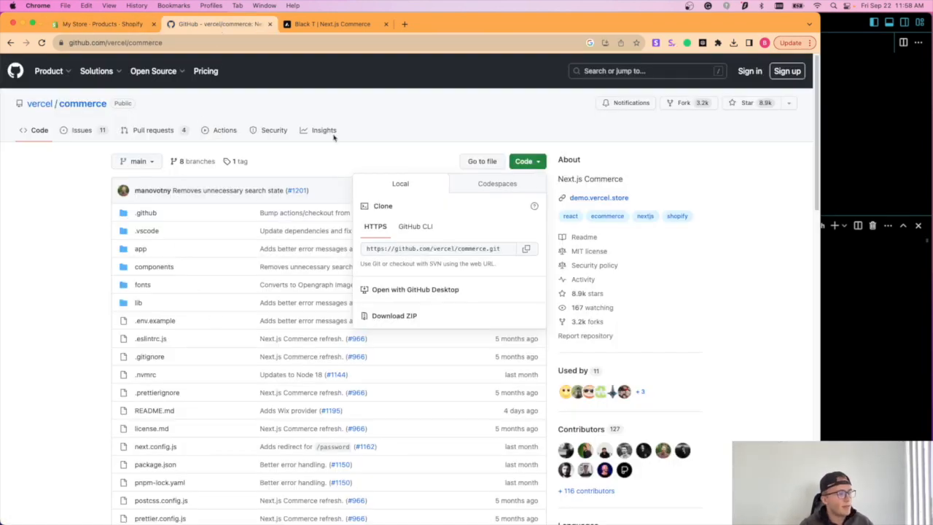
{"action": "left_click", "coordinate": [183, 321]}
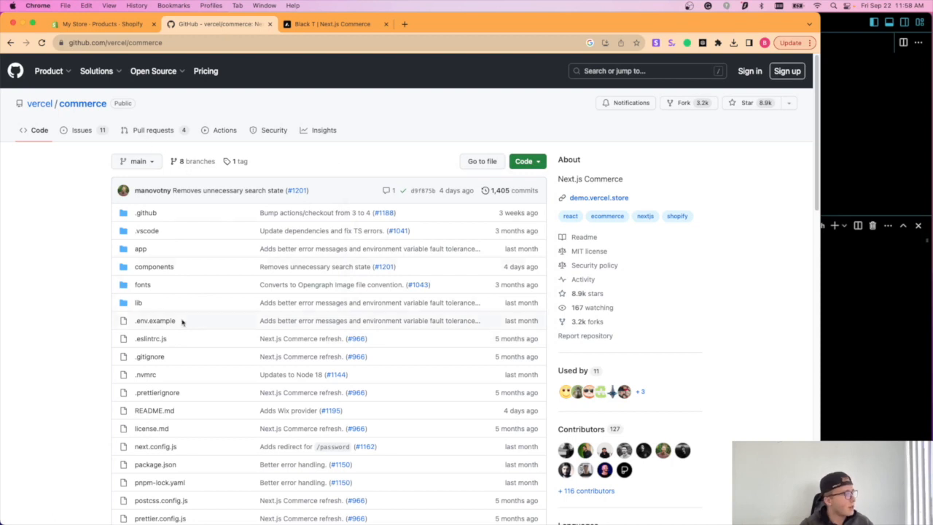
{"action": "mouse_move", "coordinate": [39, 103]}
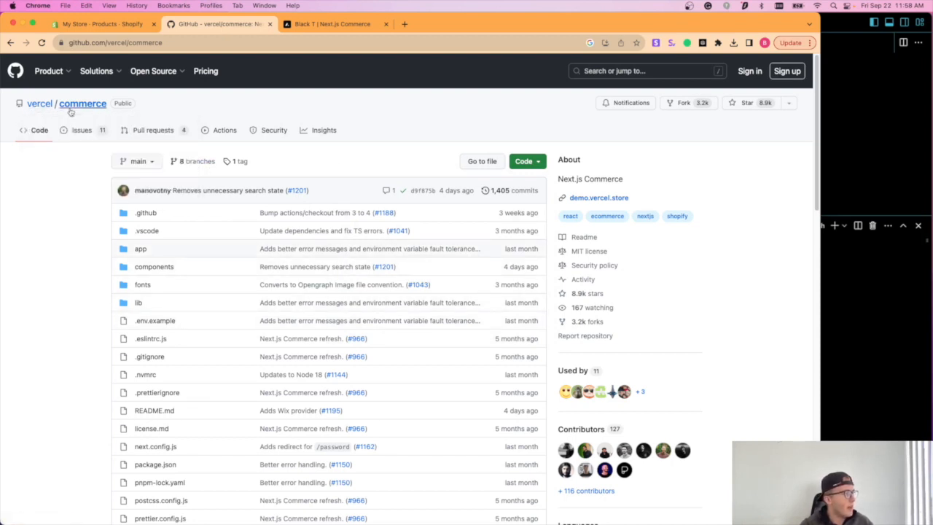
{"action": "scroll", "scroll_direction": "down", "scroll_amount": 3}
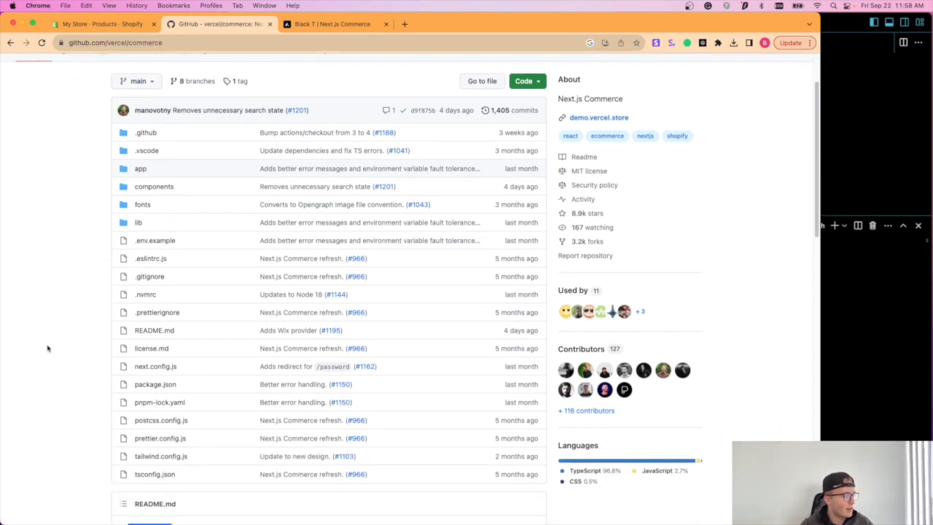
{"action": "mouse_move", "coordinate": [67, 325]}
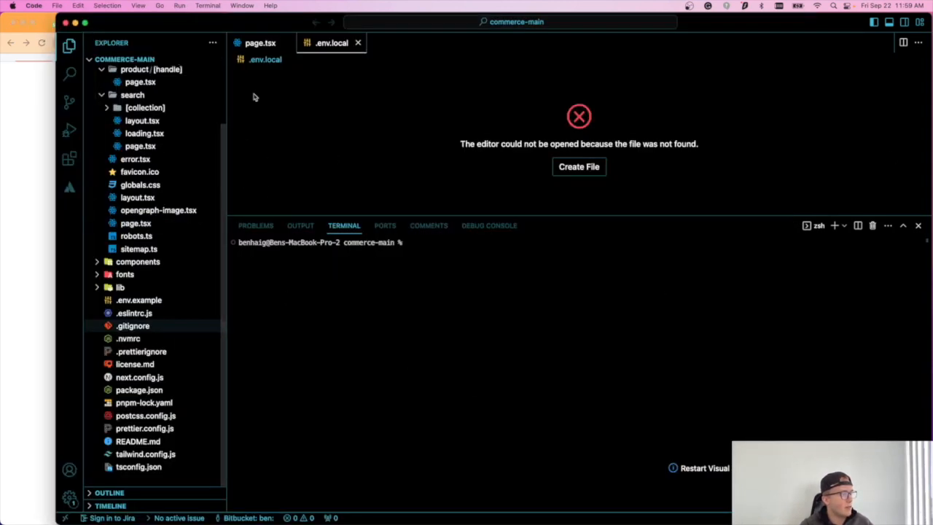
{"action": "mouse_move", "coordinate": [545, 174]}
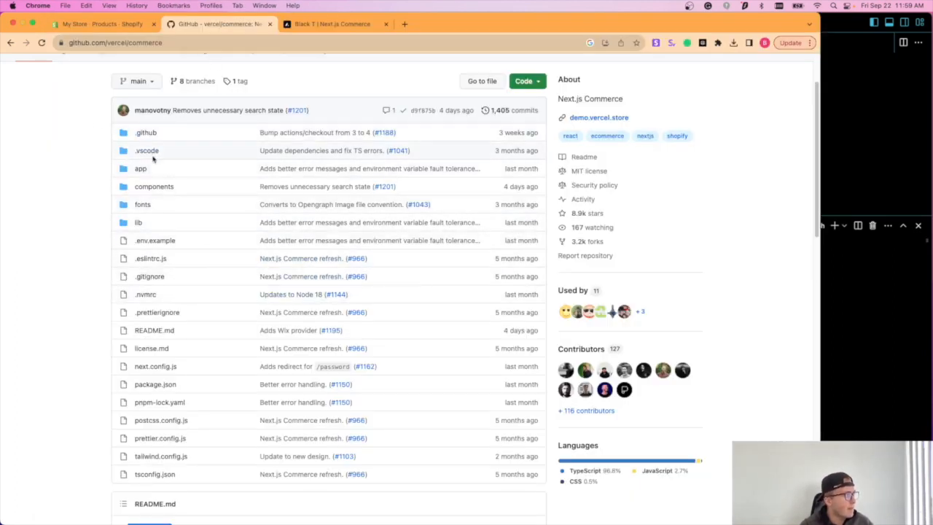
Step: View .env.example with its Shopify variables, expand the app folder, and return to the Shopify admin
{"action": "left_click", "coordinate": [102, 23]}
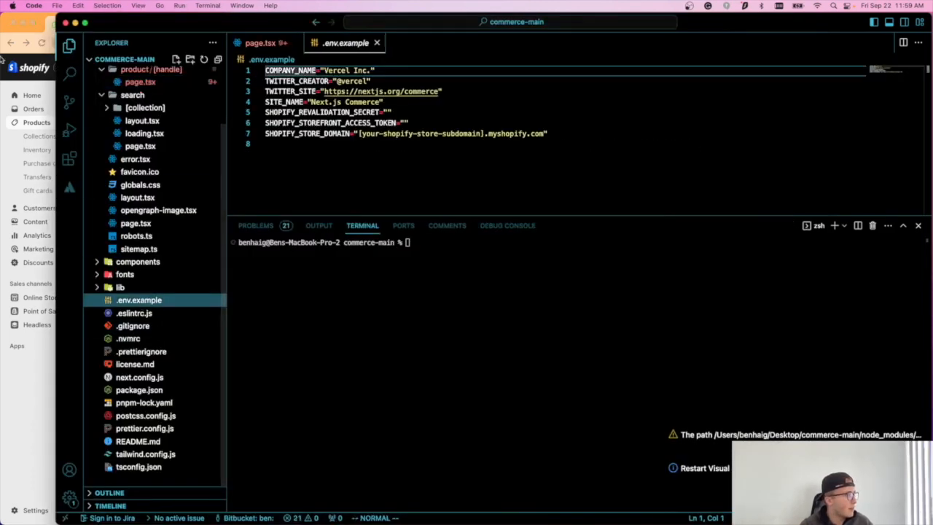
{"action": "left_click", "coordinate": [122, 97]}
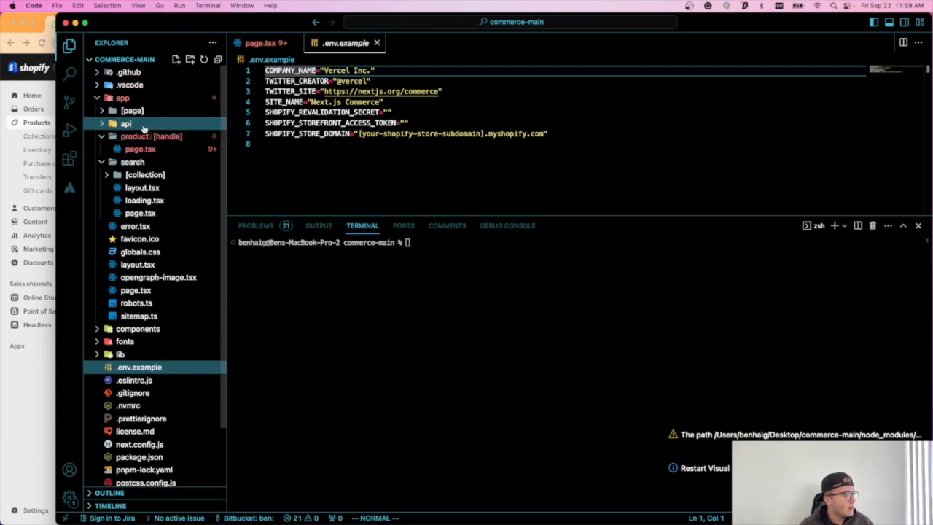
{"action": "left_click", "coordinate": [140, 148]}
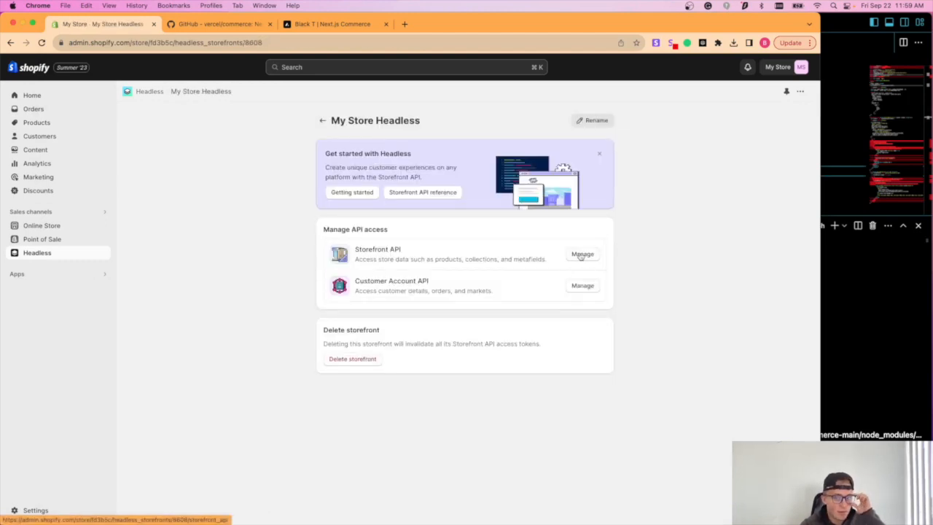
Step: Bring up the headless storefront's Storefront API tokens and copy the public access token for .env.example
{"action": "left_click", "coordinate": [583, 253]}
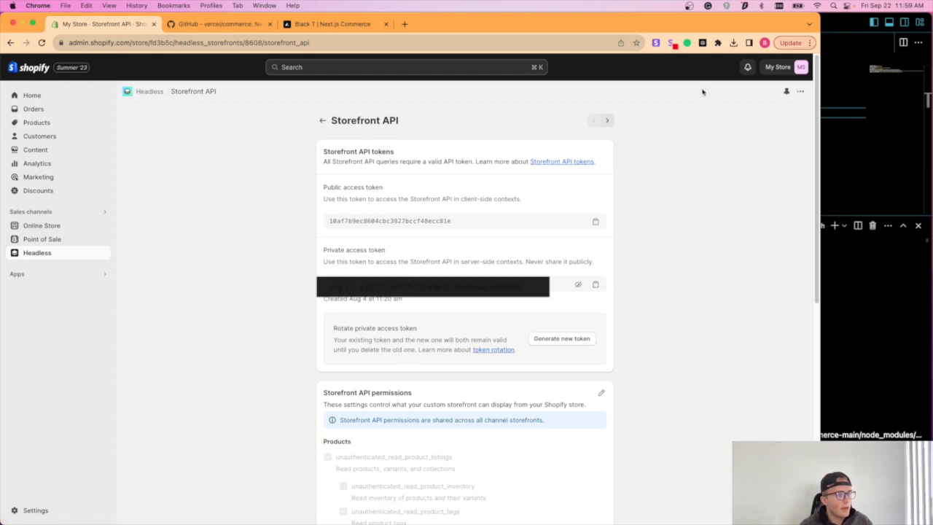
{"action": "left_click", "coordinate": [784, 67]}
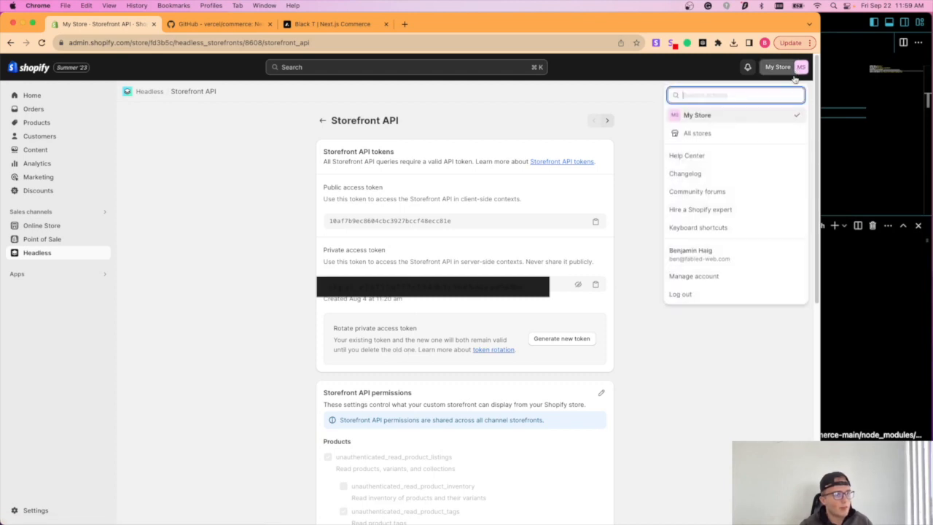
{"action": "left_click", "coordinate": [643, 163]}
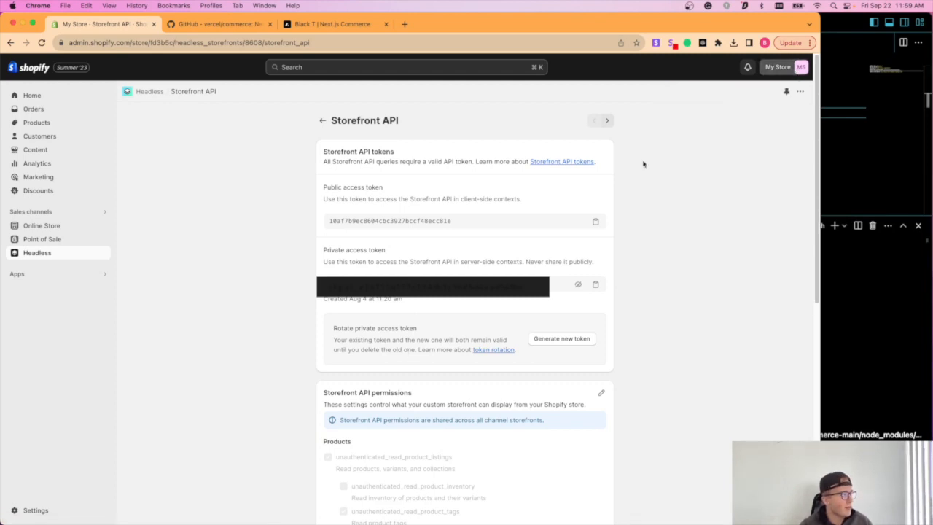
{"action": "left_click", "coordinate": [35, 510]}
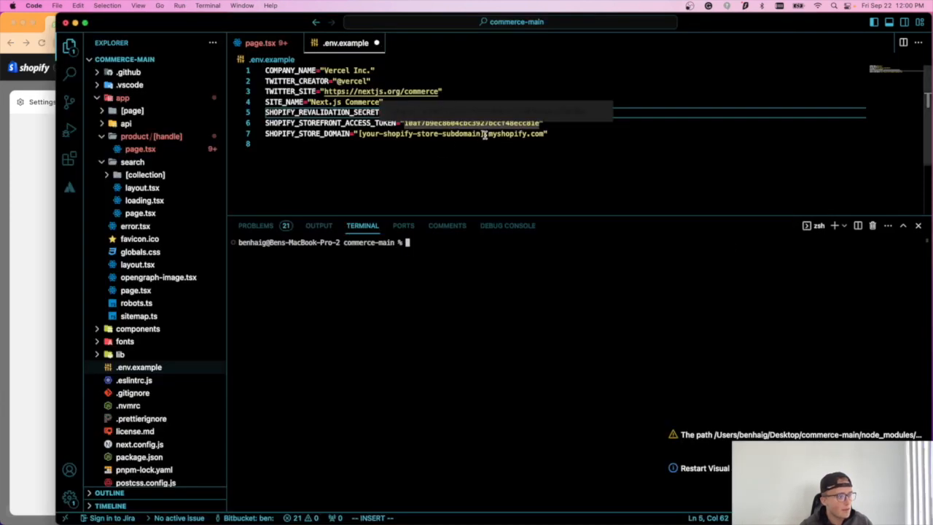
Step: Replace the SHOPIFY_STORE_DOMAIN subdomain placeholder with the start of an https: address
{"action": "double_click", "coordinate": [420, 134]}
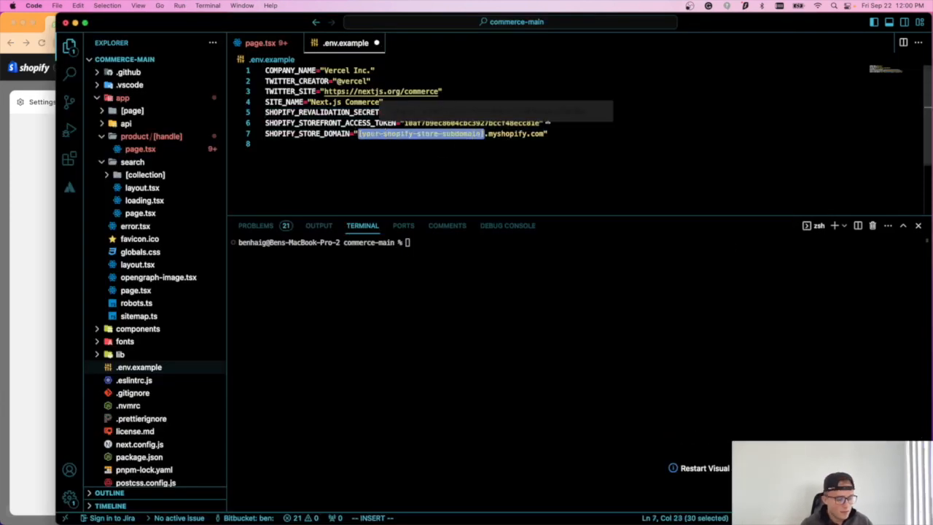
{"action": "type", "text": "https:"}
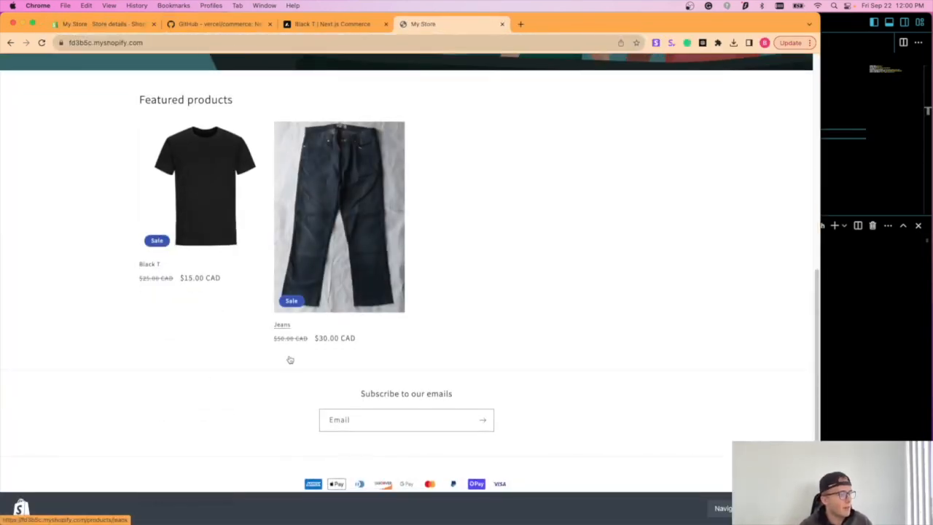
Step: Grab the live storefront's myshopify.com URL from the address bar for SHOPIFY_STORE_DOMAIN
{"action": "scroll", "scroll_direction": "up", "scroll_amount": 3}
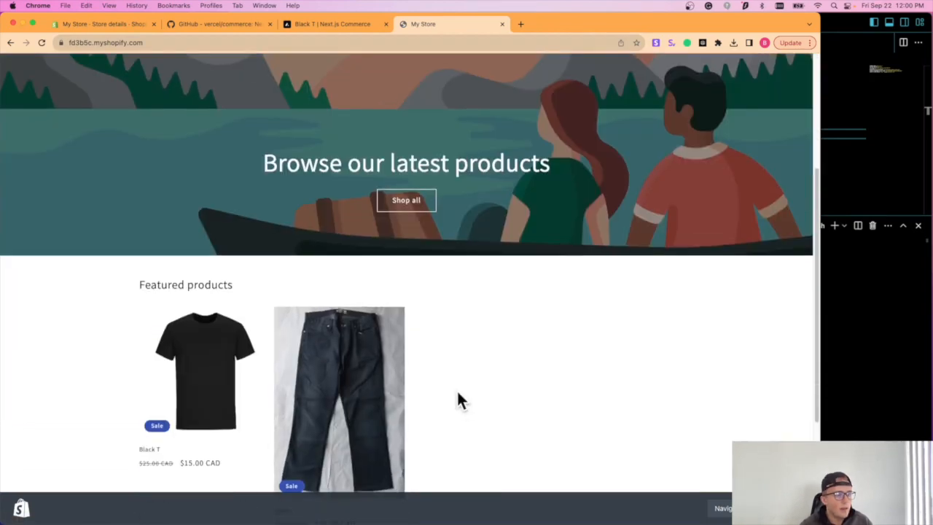
{"action": "scroll", "scroll_direction": "down", "scroll_amount": 3}
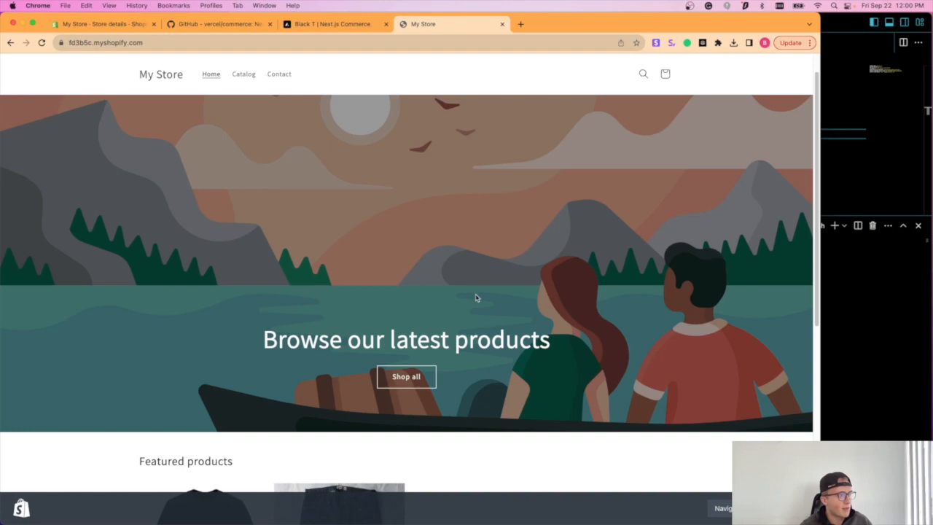
{"action": "mouse_move", "coordinate": [540, 307]}
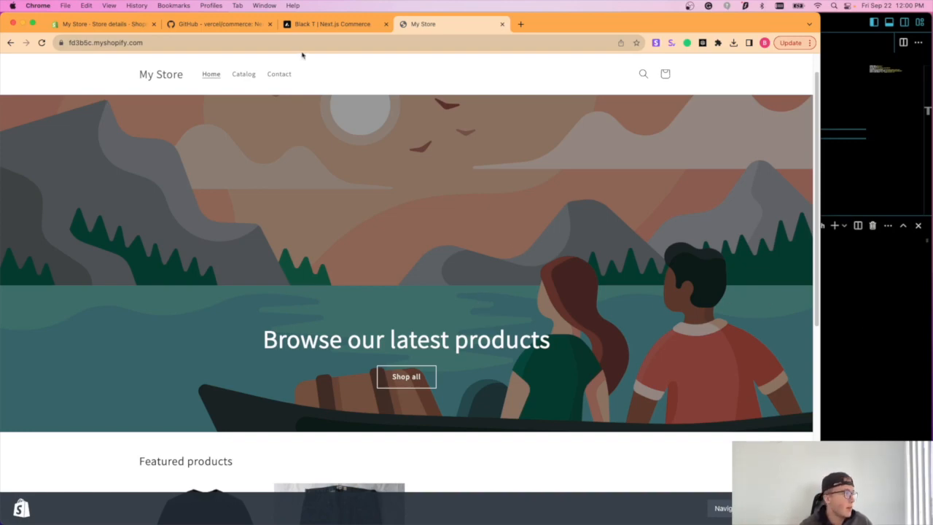
{"action": "left_click", "coordinate": [218, 23]}
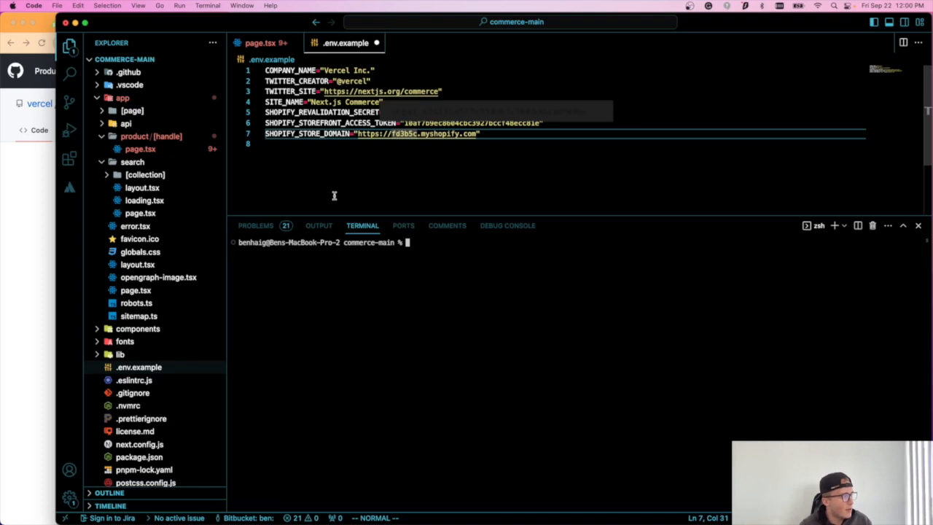
{"action": "right_click", "coordinate": [139, 367]}
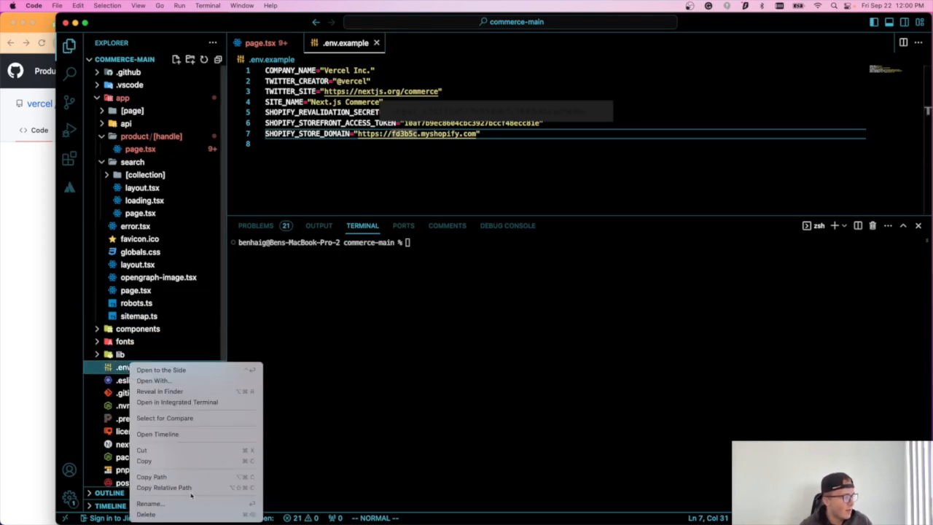
Step: Rename .env.example to .env.local and get the terminal ready for project commands
{"action": "left_click", "coordinate": [149, 504]}
{"action": "type", "text": ".env.local"}
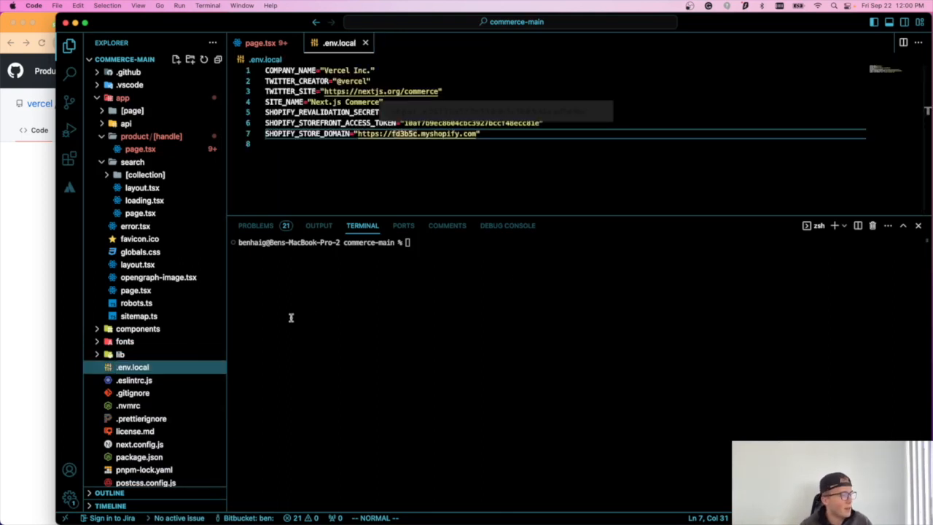
{"action": "left_click", "coordinate": [133, 368]}
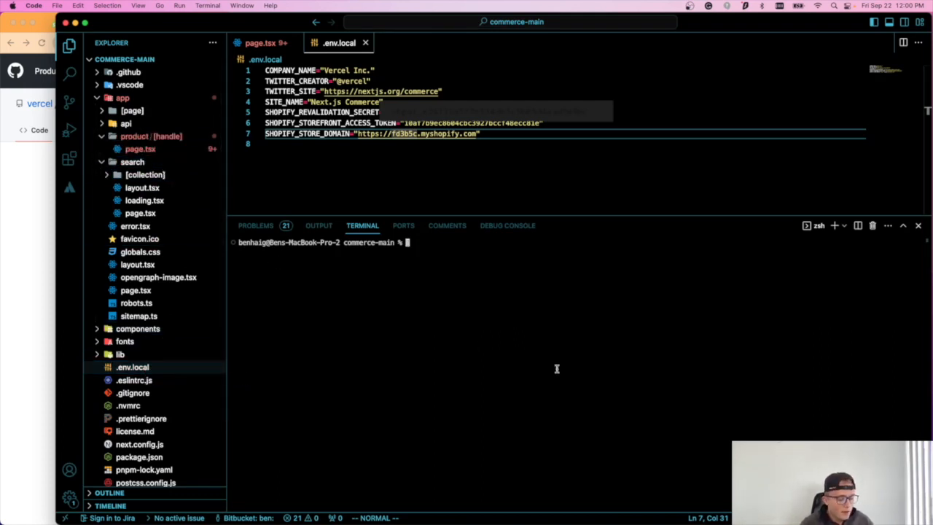
Step: Run npm install then npm run build in the integrated terminal
{"action": "type", "text": "npm install"}
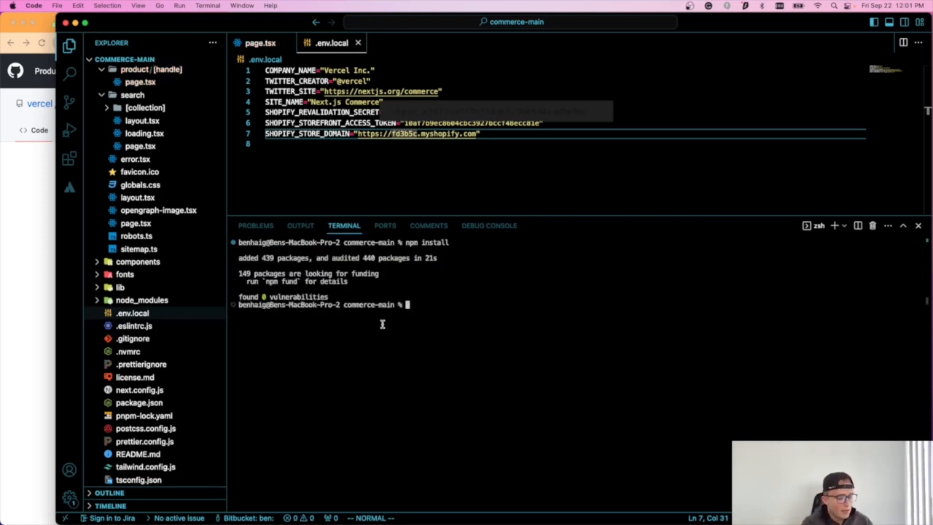
{"action": "type", "text": "npm run build"}
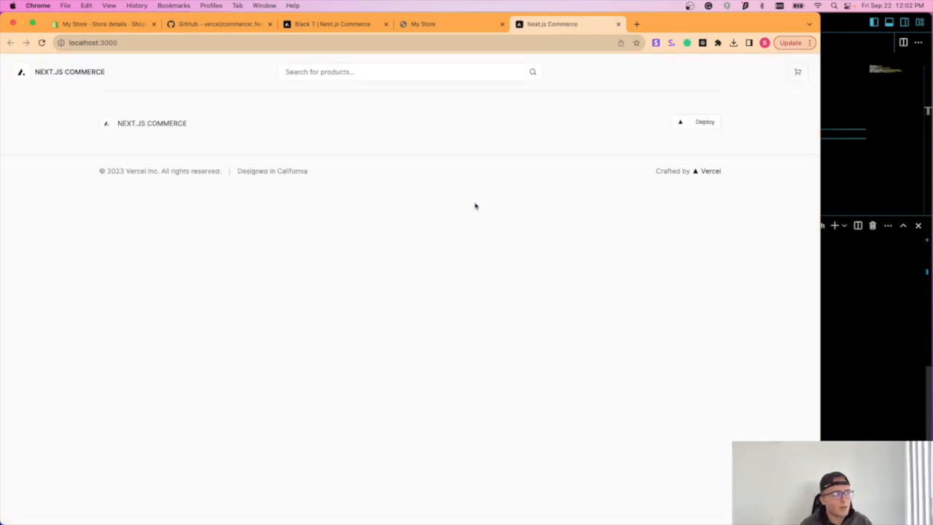
{"action": "mouse_move", "coordinate": [635, 289]}
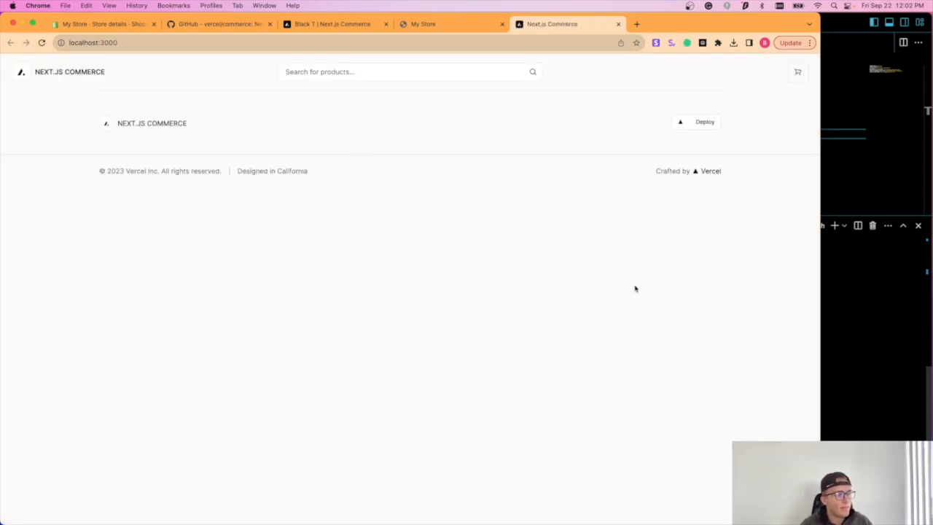
Step: Search the local store for 'black', add the Black T to the cart from its product page, and close the cart drawer
{"action": "left_click", "coordinate": [402, 72]}
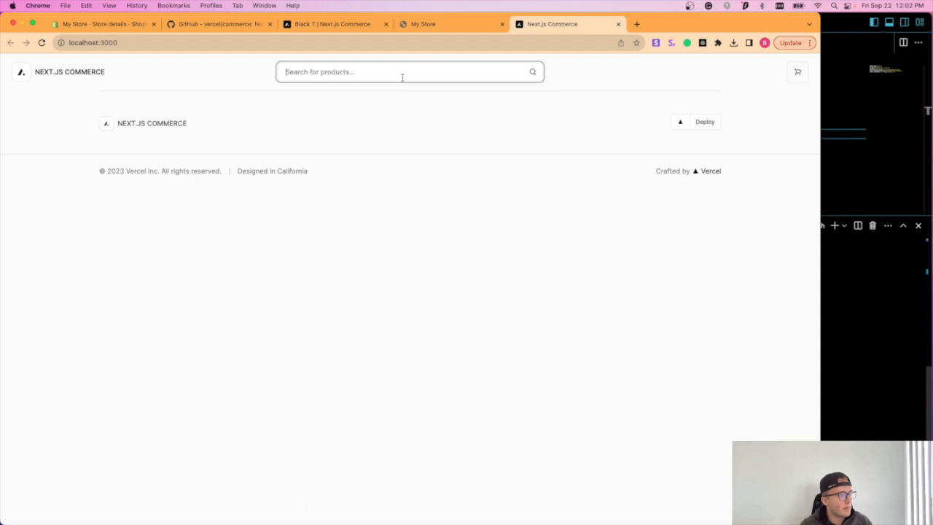
{"action": "type", "text": "black"}
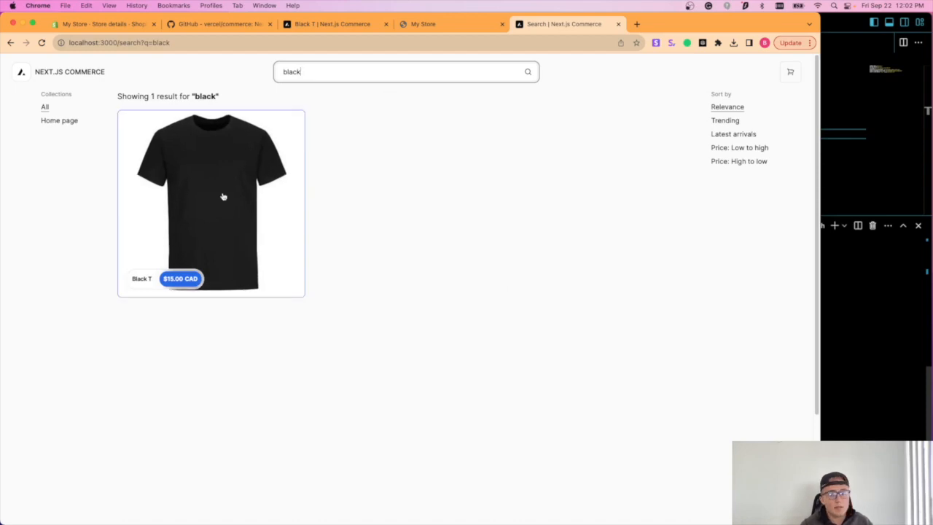
{"action": "mouse_move", "coordinate": [216, 314]}
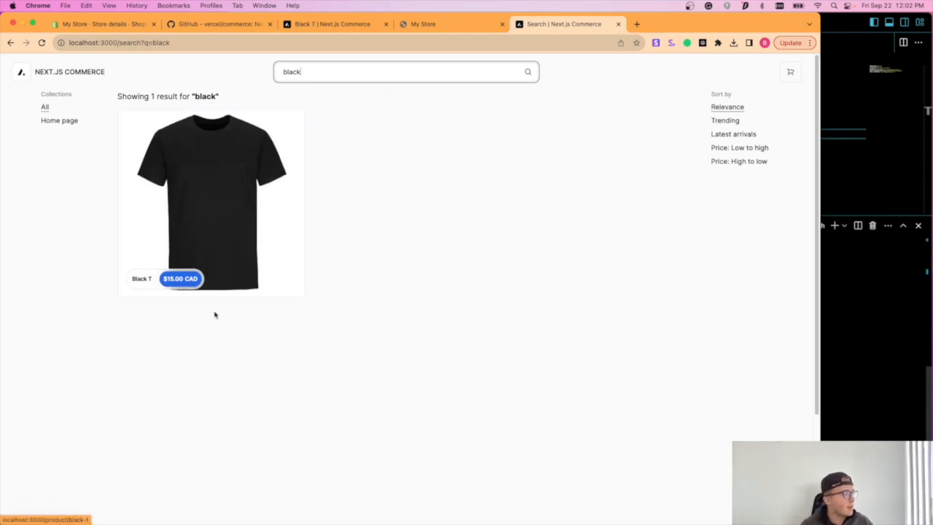
{"action": "left_click", "coordinate": [210, 202]}
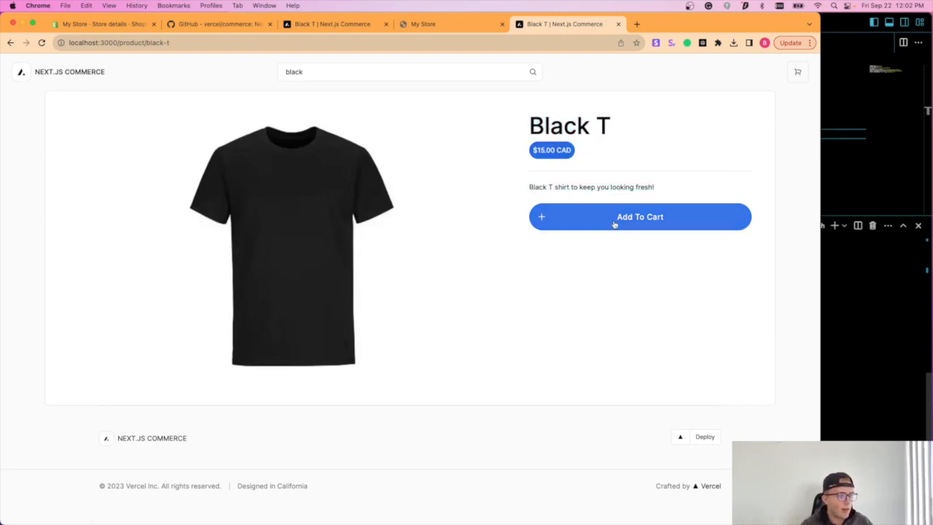
{"action": "left_click", "coordinate": [638, 215]}
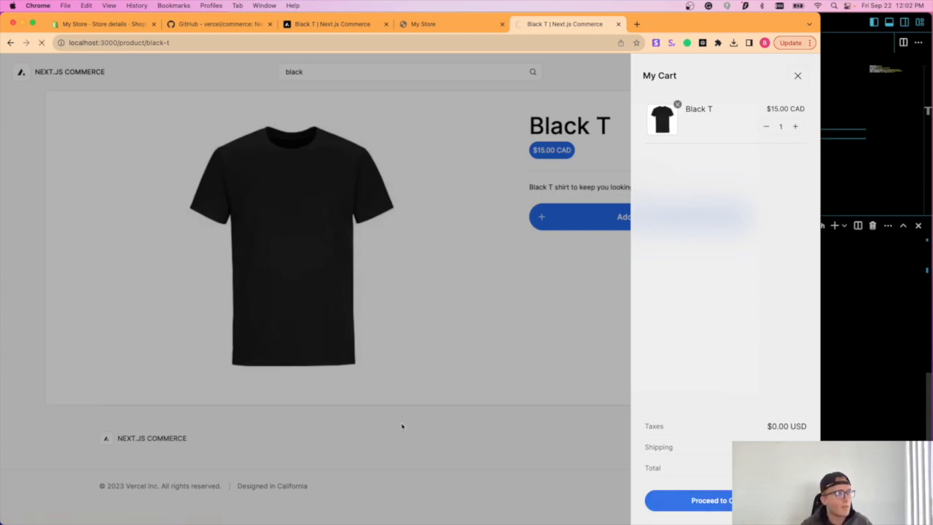
{"action": "left_click", "coordinate": [692, 500]}
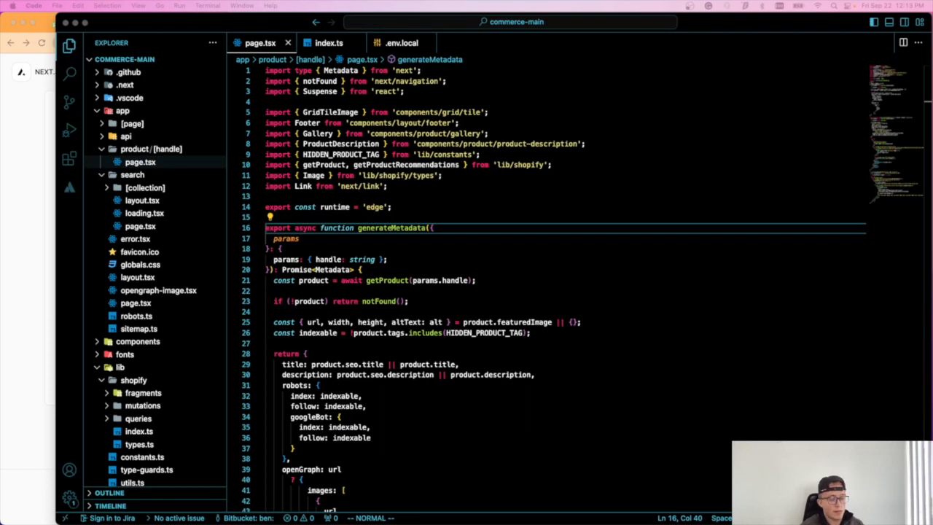
{"action": "mouse_move", "coordinate": [774, 372]}
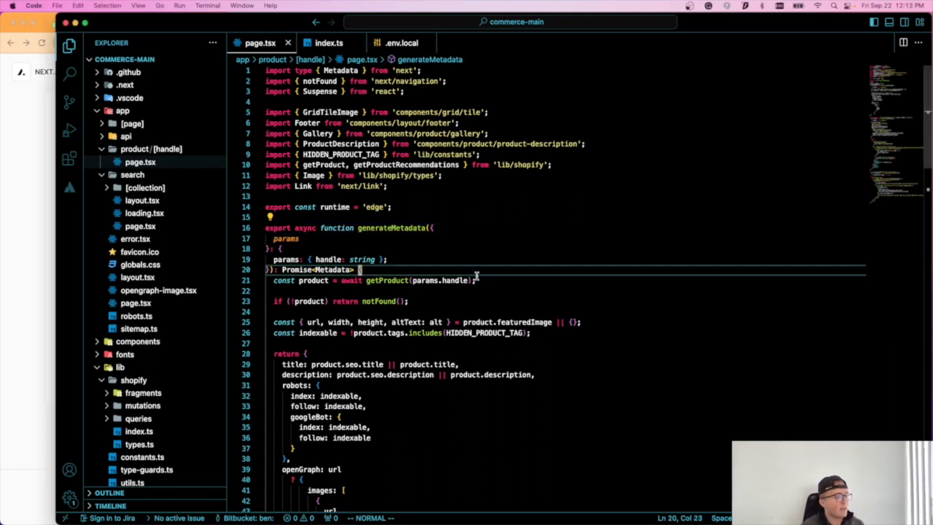
{"action": "left_click", "coordinate": [152, 149]}
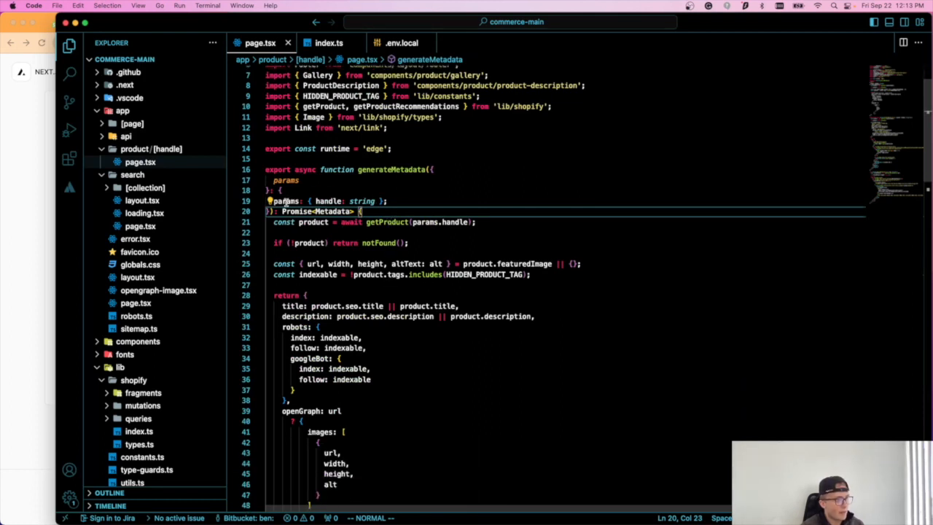
{"action": "mouse_move", "coordinate": [381, 178]}
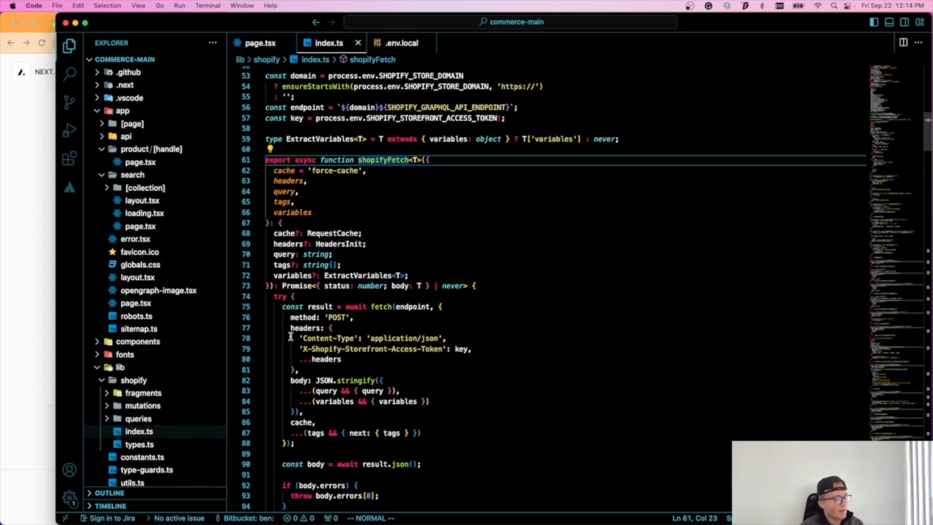
{"action": "mouse_move", "coordinate": [318, 417]}
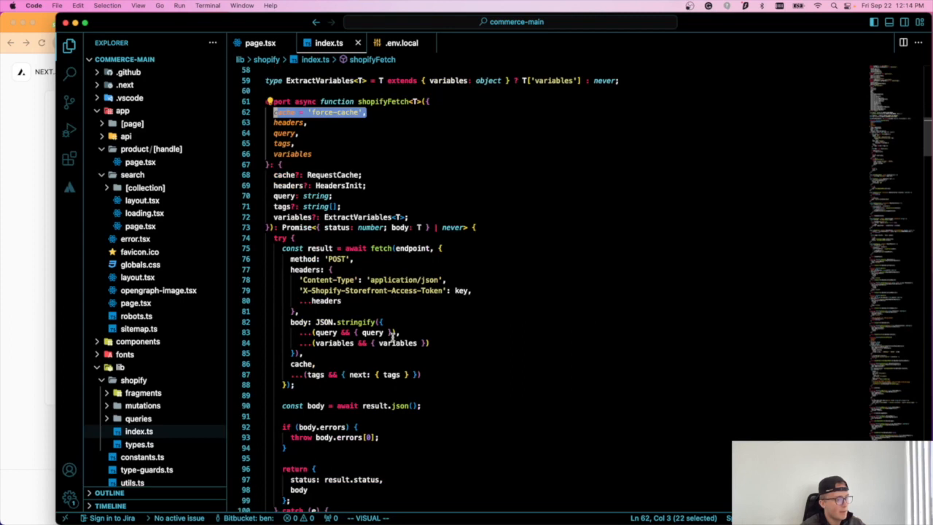
Step: Scroll through shopifyFetch in lib/shopify/index.ts and select its fetch call to review the GraphQL request
{"action": "scroll", "scroll_direction": "down", "scroll_amount": 3}
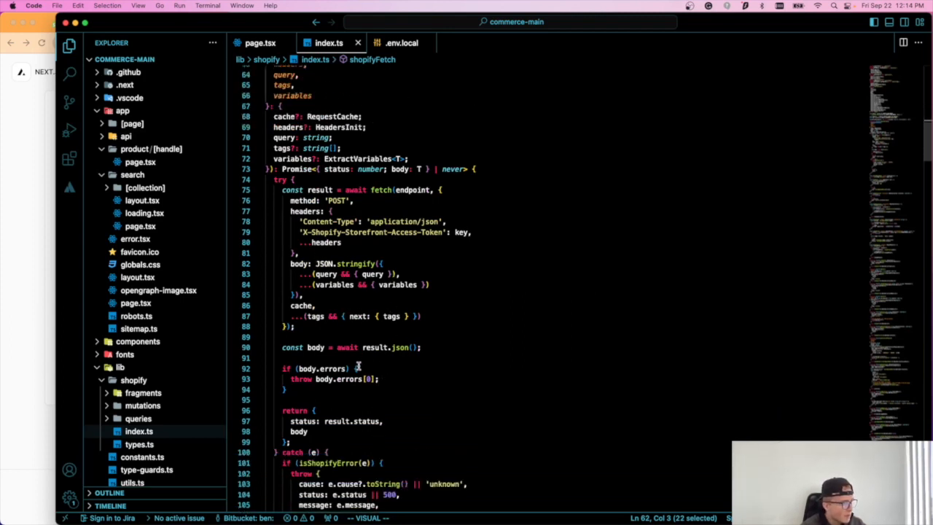
{"action": "scroll", "scroll_direction": "down", "scroll_amount": 3}
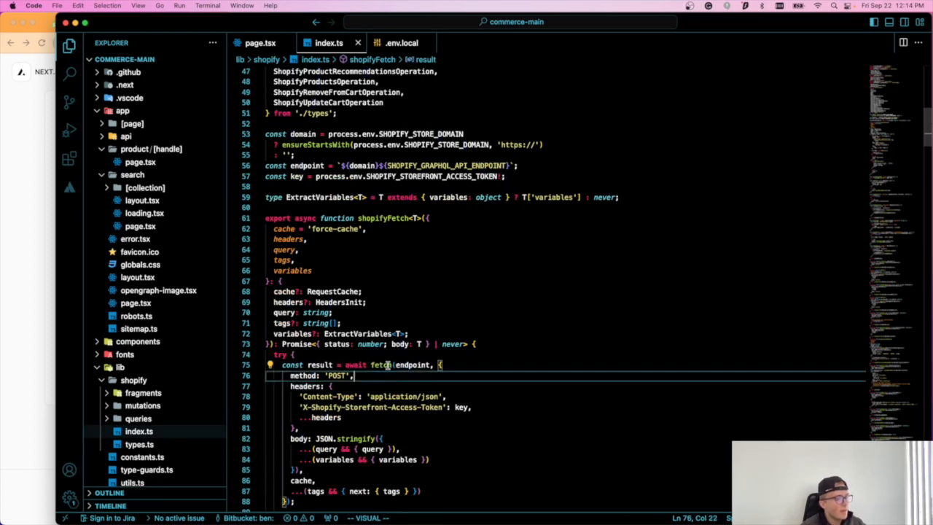
{"action": "double_click", "coordinate": [382, 364]}
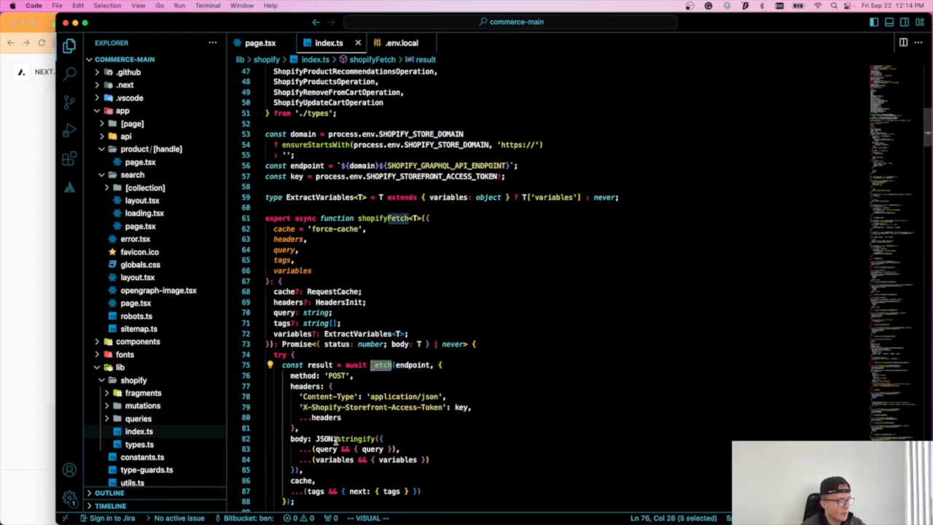
{"action": "scroll", "scroll_direction": "down", "scroll_amount": 3}
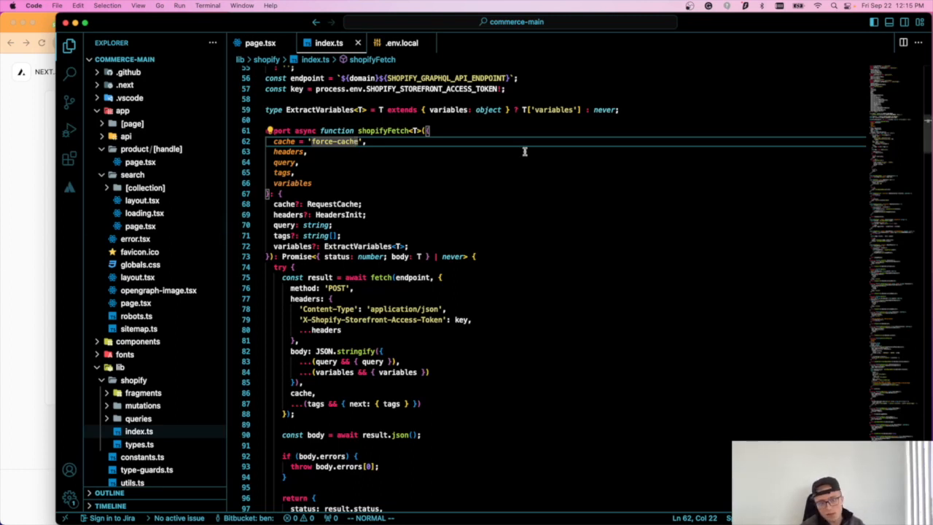
{"action": "mouse_move", "coordinate": [495, 168]}
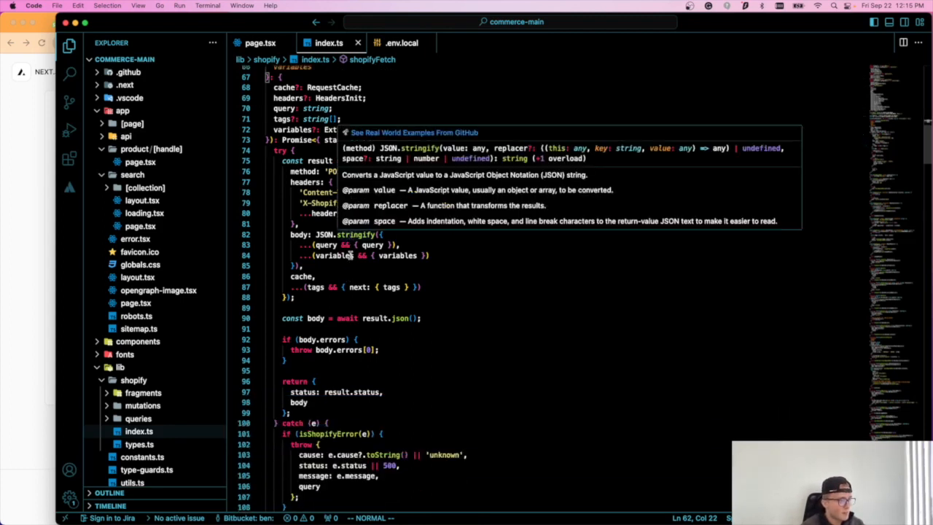
{"action": "scroll", "scroll_direction": "down", "scroll_amount": 3}
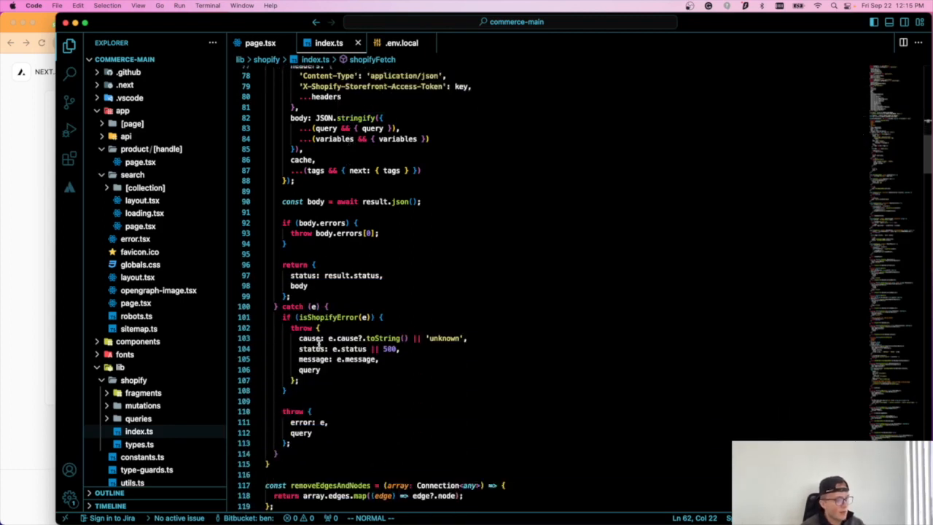
{"action": "mouse_move", "coordinate": [338, 338]}
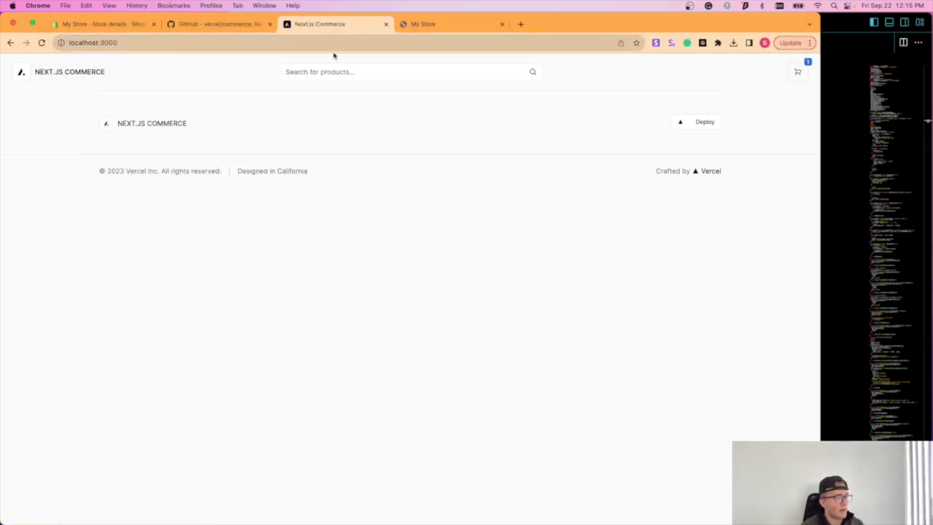
Step: Search the local store for 'black t' and open the Black T product page
{"action": "type", "text": "black t"}
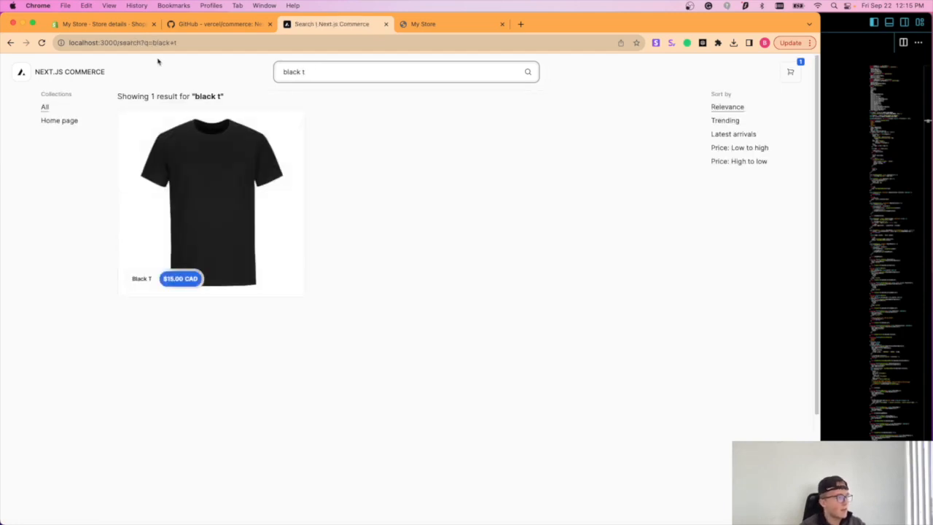
{"action": "left_click", "coordinate": [210, 201]}
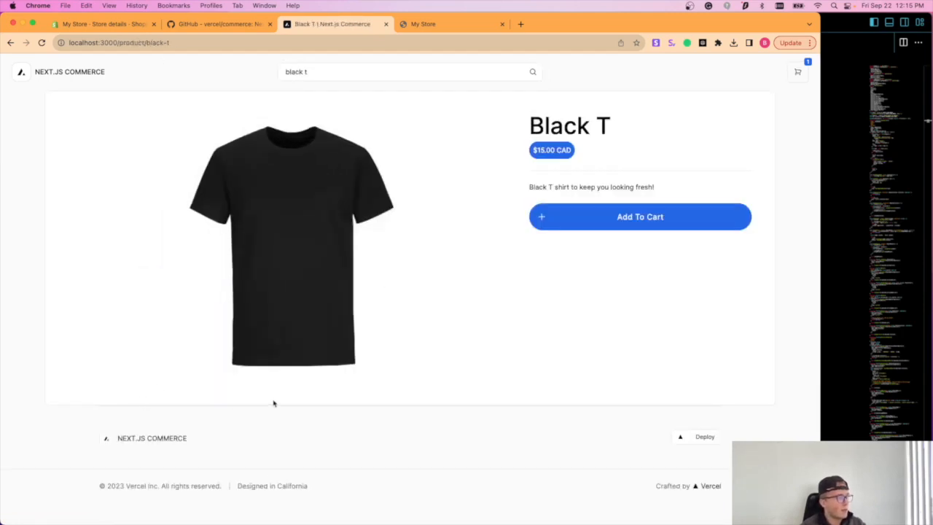
{"action": "mouse_move", "coordinate": [427, 437]}
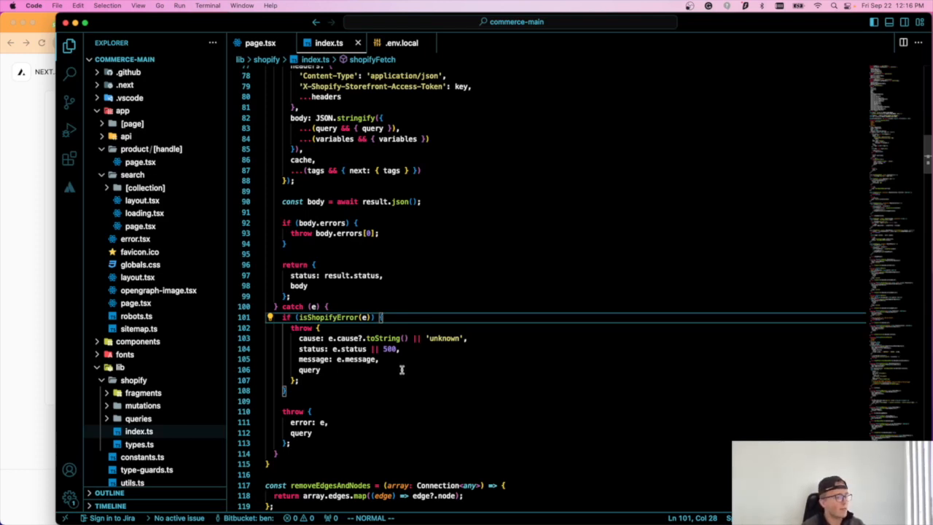
{"action": "mouse_move", "coordinate": [389, 414]}
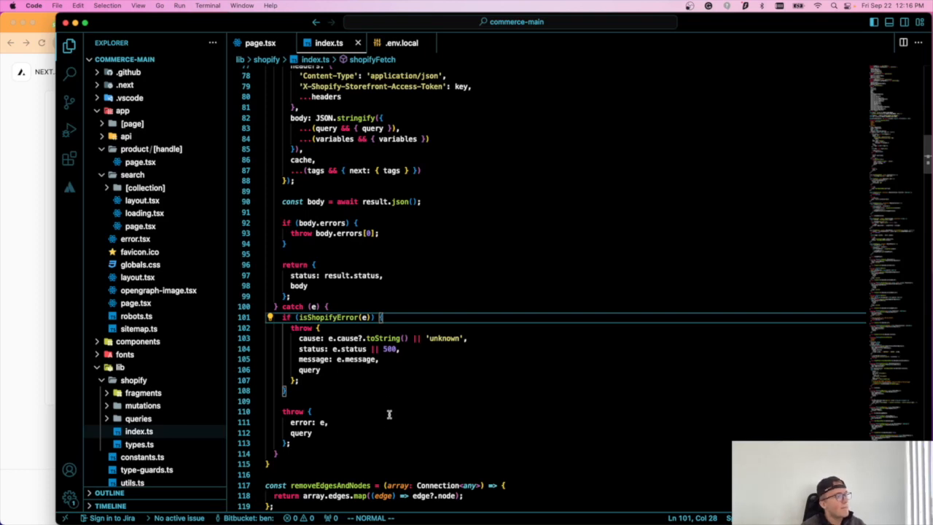
{"action": "mouse_move", "coordinate": [391, 418]}
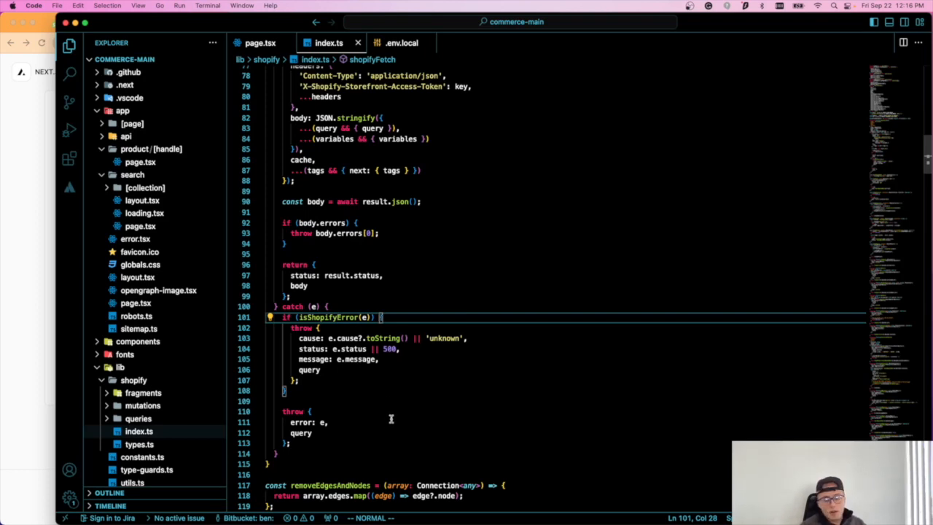